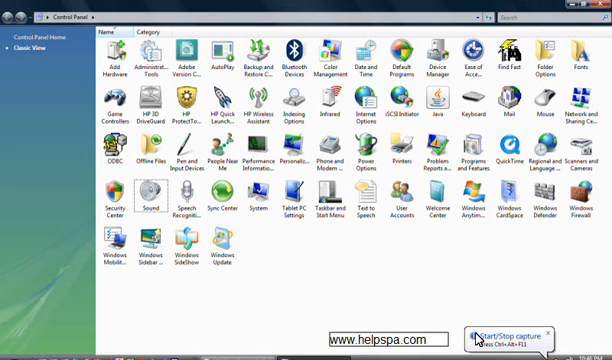
mouse_move(348, 280)
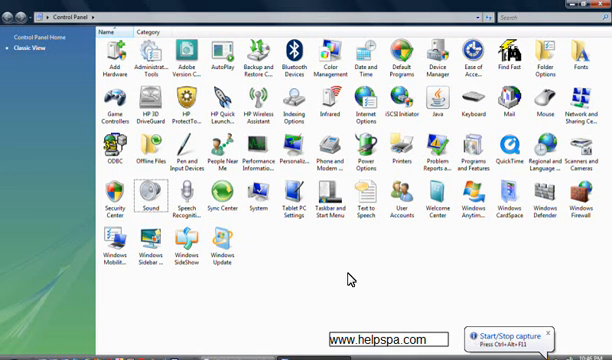
mouse_move(16, 348)
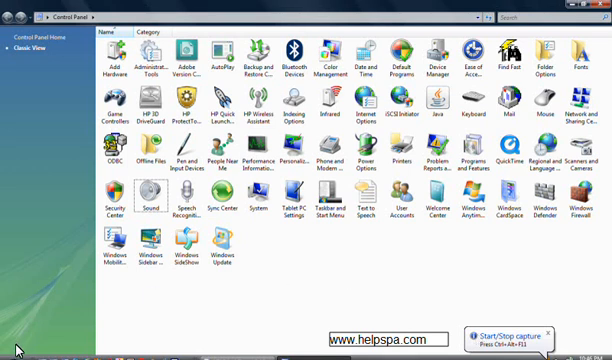
- Reach Speech Recognition Options with the Sound Recording settings open behind it
click(8, 348)
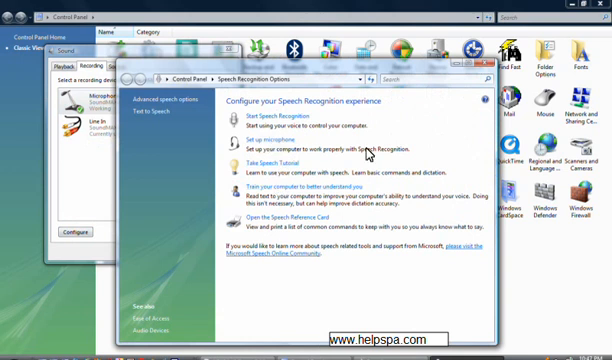
mouse_move(254, 140)
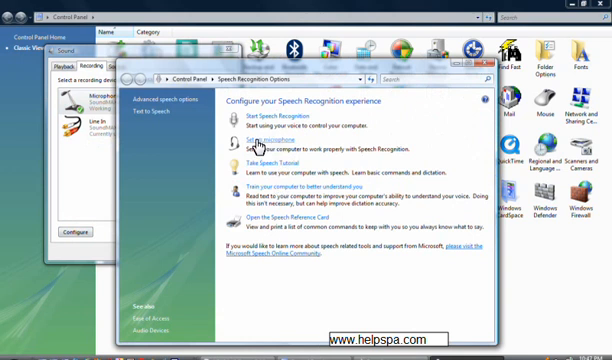
- Begin Set up Microphone with Headset Microphone selected and continue to the placement page
click(258, 138)
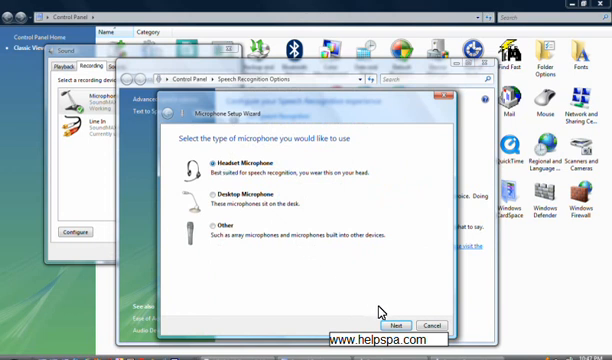
click(396, 326)
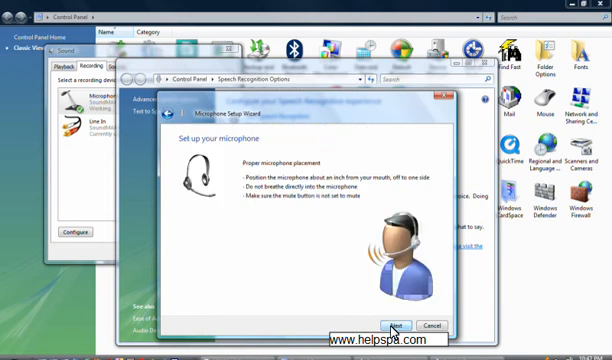